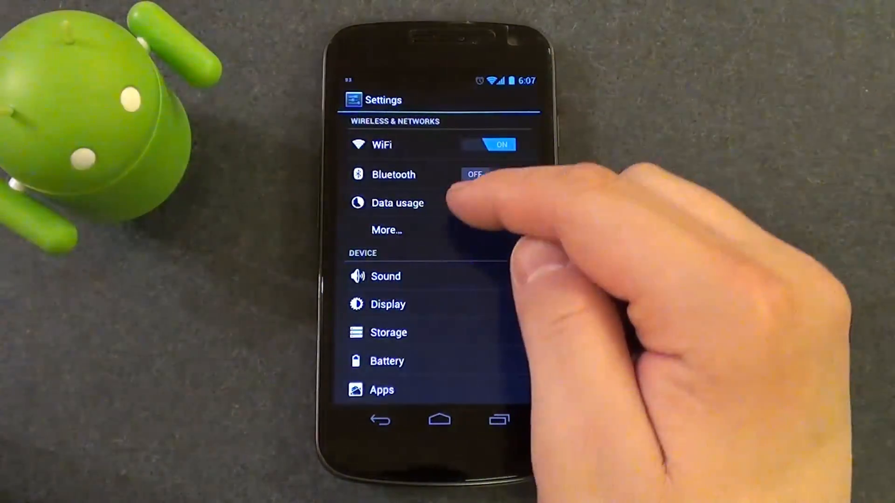
- Open Data usage and extend the measured period to December 21
{"action": "scroll", "scroll_direction": "down", "scroll_amount": 3}
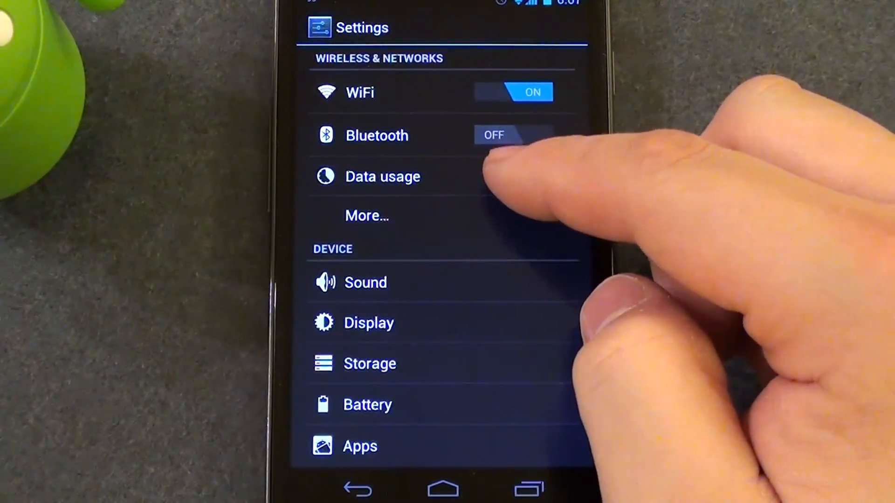
{"action": "left_click", "coordinate": [382, 176]}
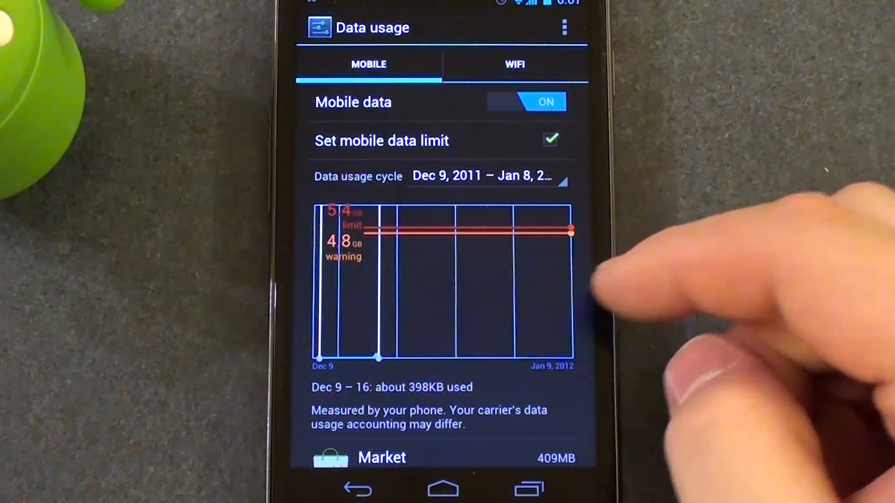
{"action": "mouse_move", "coordinate": [507, 285]}
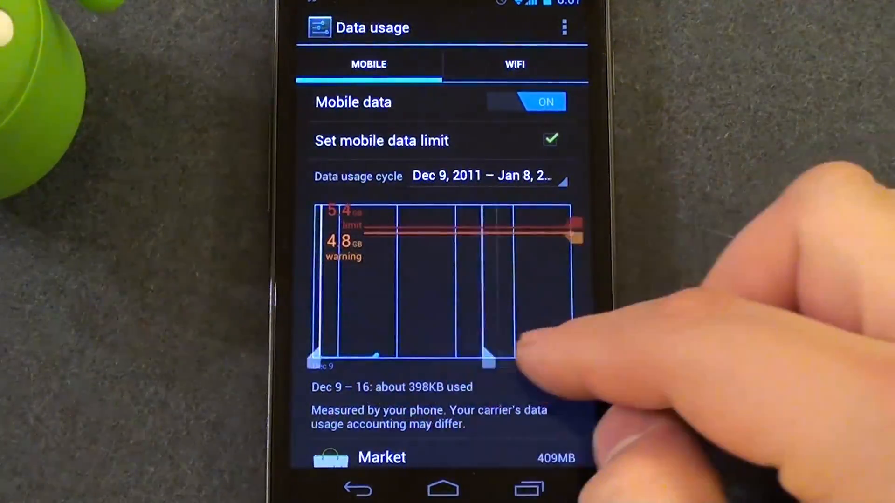
{"action": "left_click_drag", "start_coordinate": [496, 348], "coordinate": [565, 348]}
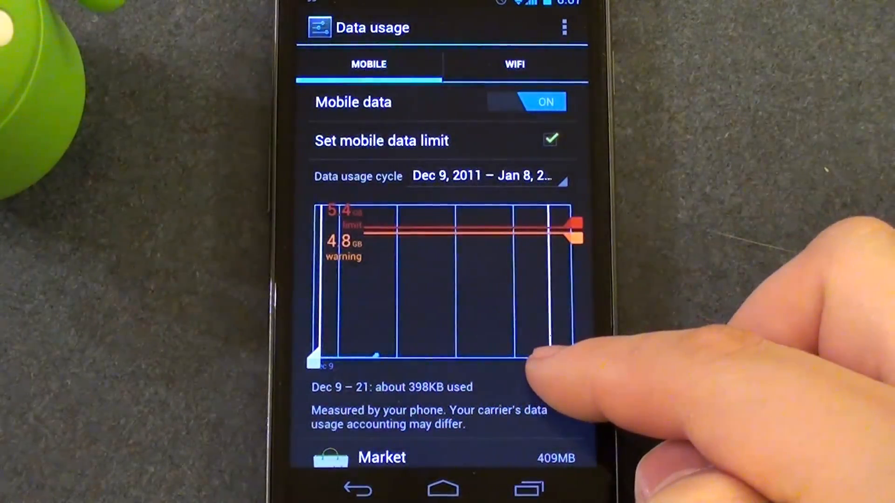
- Extend the period to Jan 8 and try warning values, reaching 5.0 GB
{"action": "left_click_drag", "start_coordinate": [530, 353], "coordinate": [574, 354]}
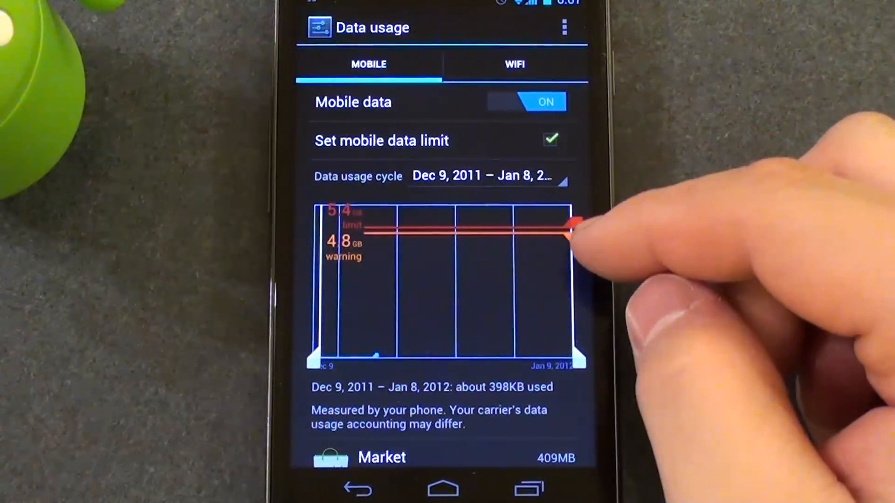
{"action": "left_click_drag", "start_coordinate": [565, 231], "coordinate": [565, 262]}
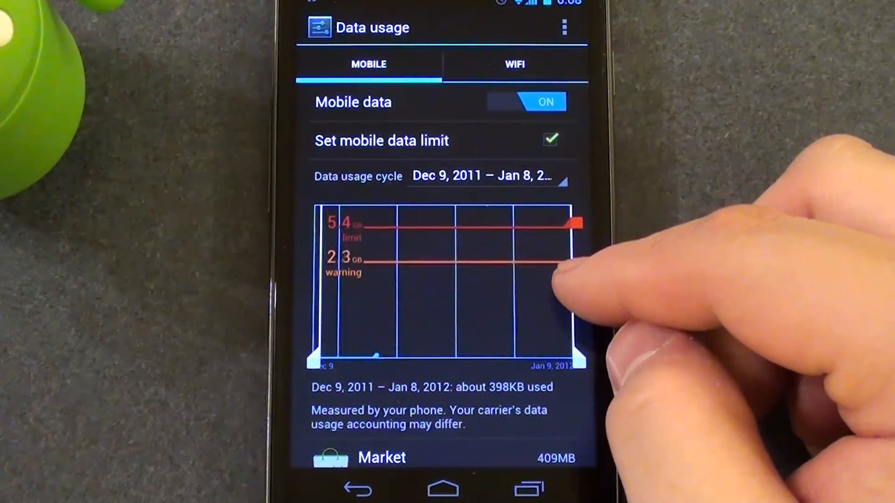
{"action": "left_click_drag", "start_coordinate": [557, 262], "coordinate": [557, 305]}
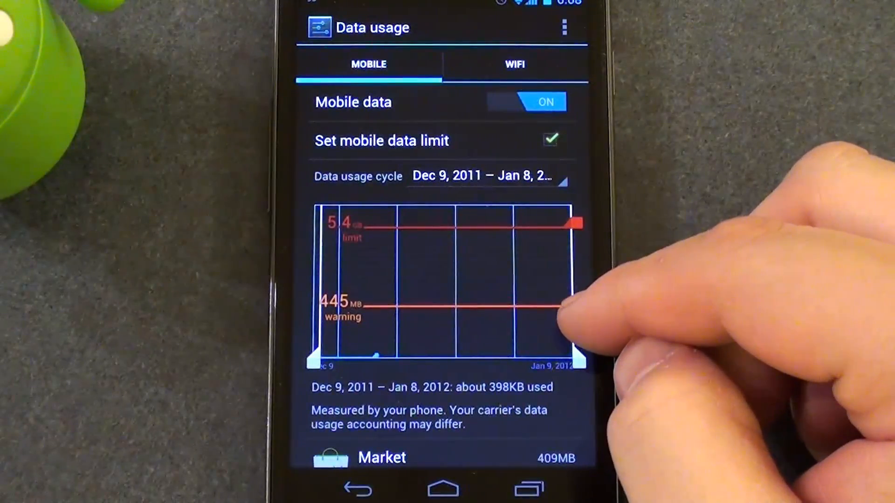
{"action": "left_click_drag", "start_coordinate": [559, 307], "coordinate": [559, 268]}
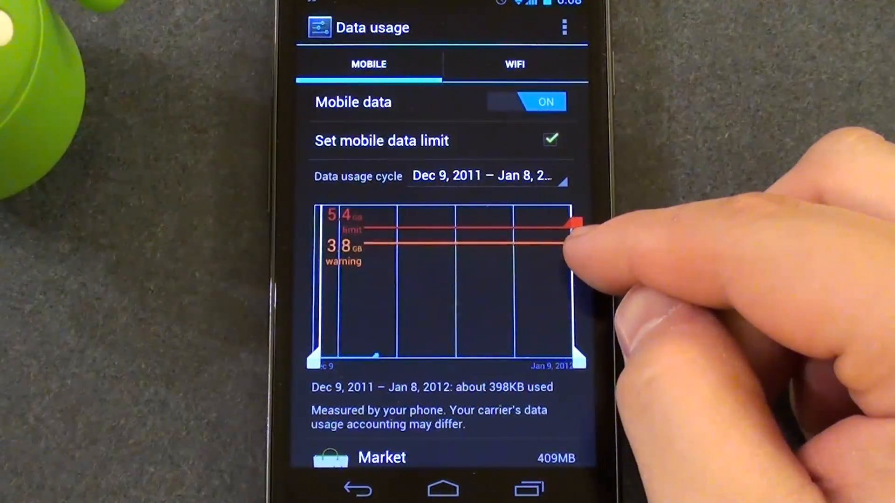
{"action": "left_click_drag", "start_coordinate": [570, 244], "coordinate": [575, 229]}
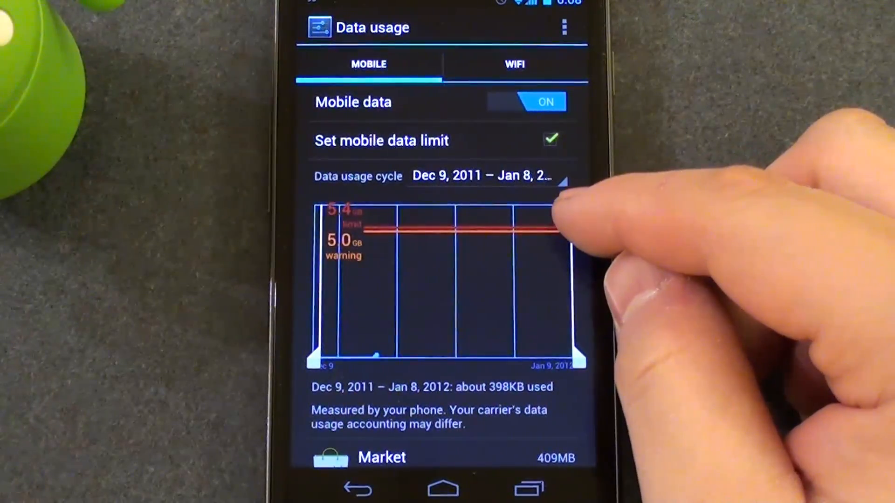
- Try data limits, settle on 5.4 GB, then set warning to about 5.0 GB
{"action": "left_click_drag", "start_coordinate": [553, 228], "coordinate": [564, 277]}
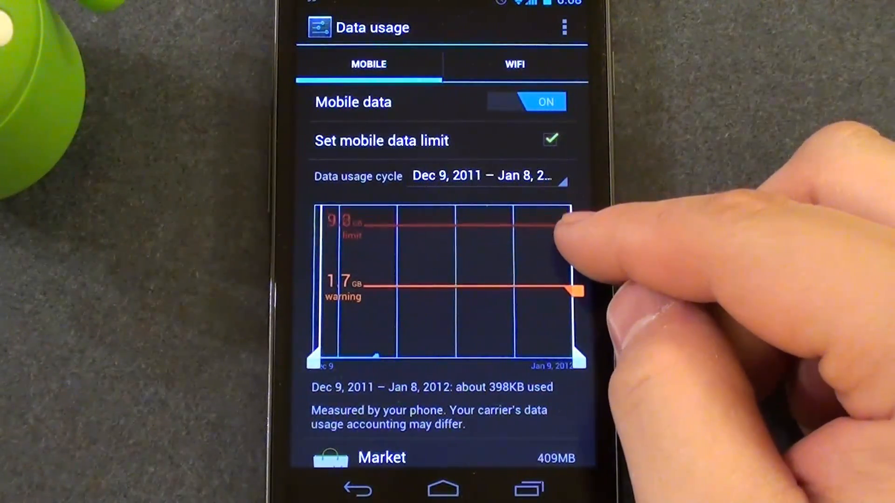
{"action": "left_click_drag", "start_coordinate": [564, 222], "coordinate": [565, 228]}
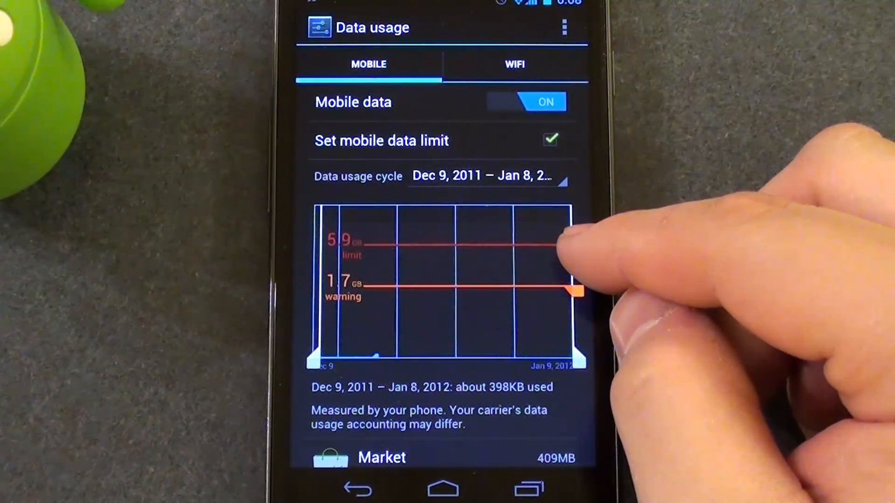
{"action": "left_click_drag", "start_coordinate": [567, 242], "coordinate": [568, 248]}
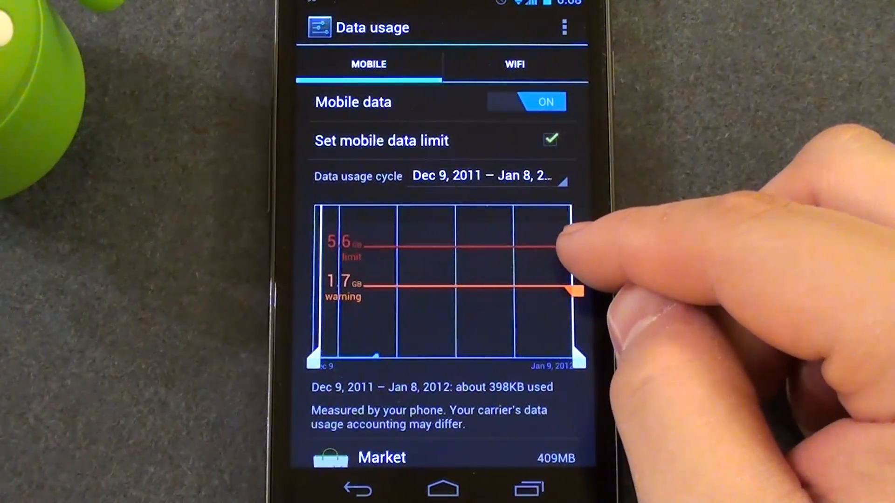
{"action": "left_click_drag", "start_coordinate": [573, 244], "coordinate": [573, 251]}
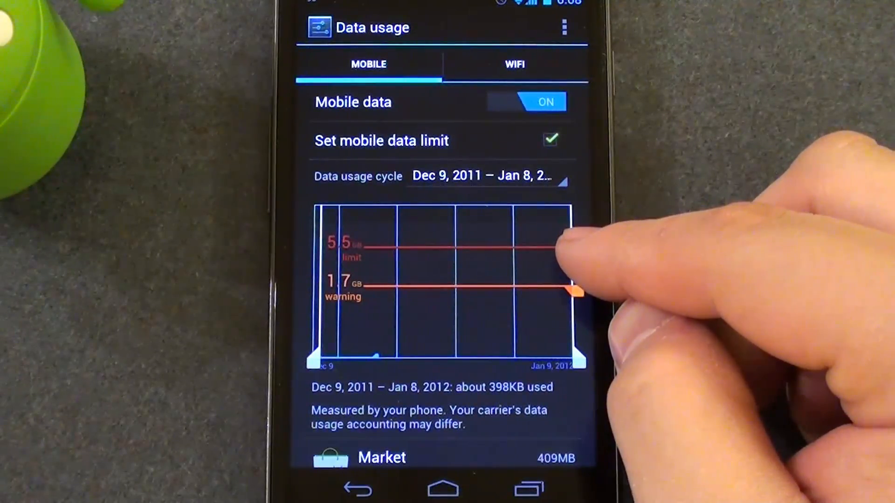
{"action": "left_click_drag", "start_coordinate": [570, 245], "coordinate": [573, 222]}
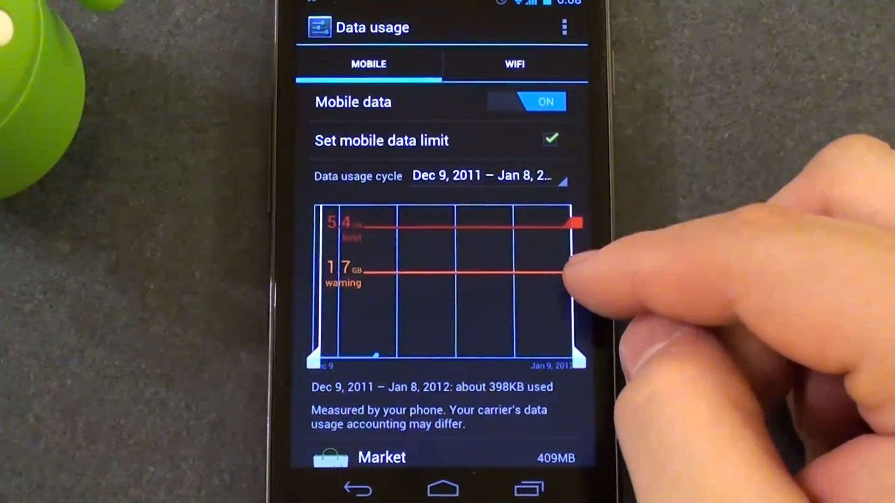
{"action": "left_click_drag", "start_coordinate": [559, 272], "coordinate": [556, 257]}
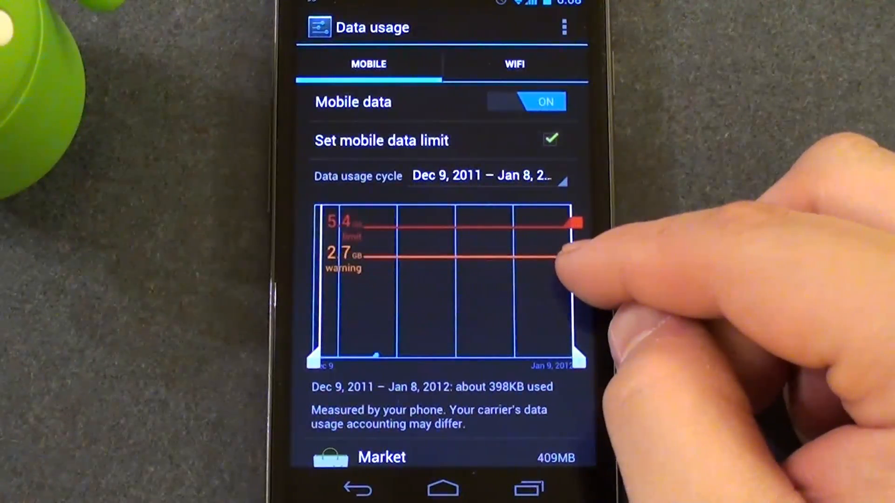
{"action": "left_click_drag", "start_coordinate": [564, 257], "coordinate": [556, 228]}
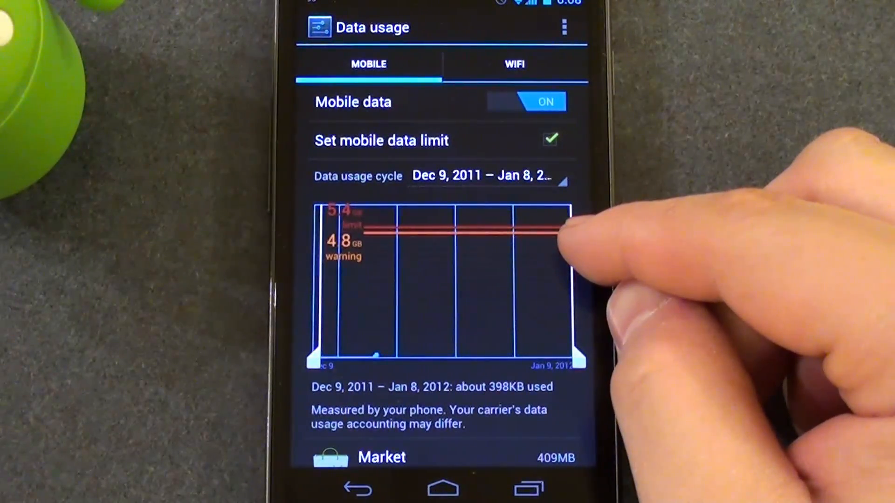
{"action": "left_click_drag", "start_coordinate": [559, 228], "coordinate": [571, 226]}
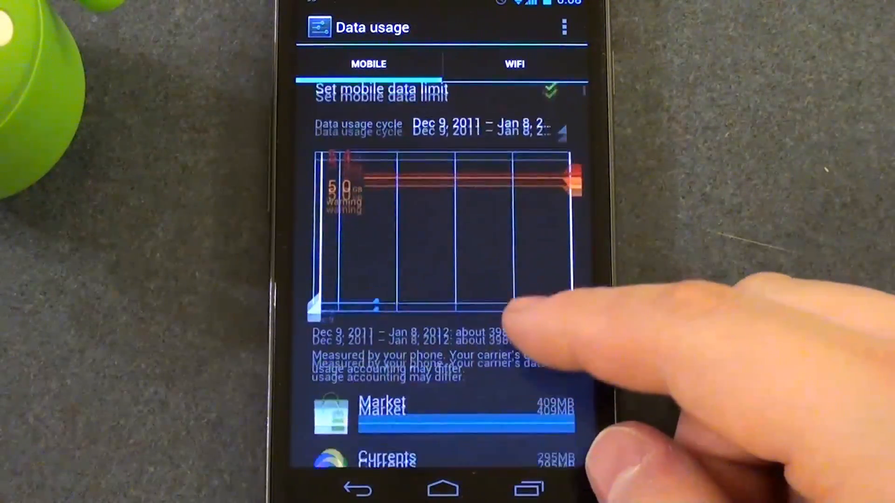
- Scroll the per-app list down to Market's 409 MB usage details
{"action": "scroll", "scroll_direction": "down", "scroll_amount": 3}
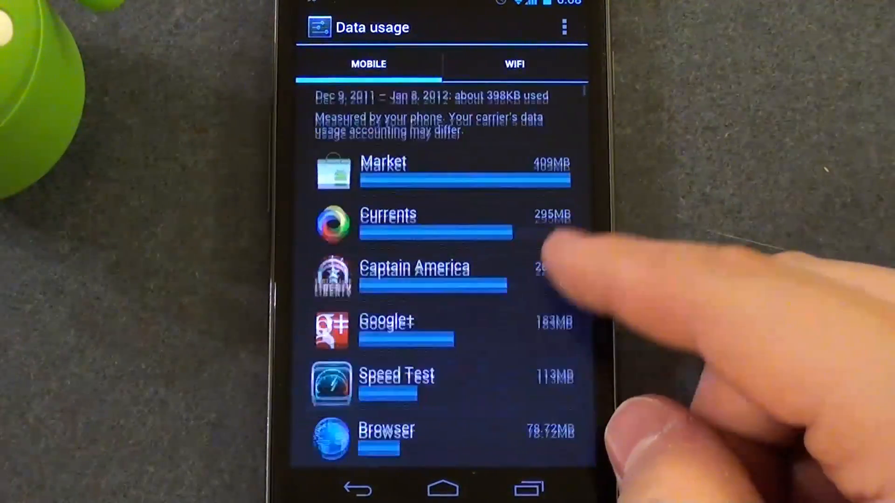
{"action": "scroll", "scroll_direction": "down", "scroll_amount": 3}
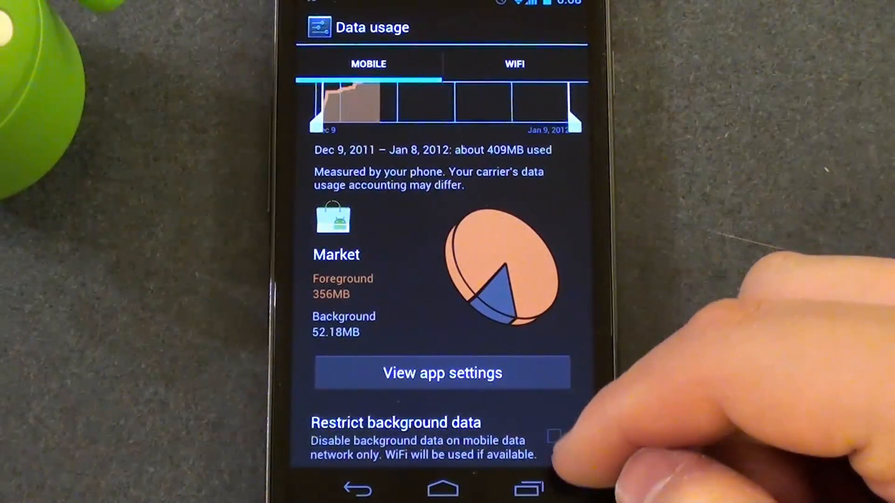
- Widen Market's usage period from December 20 to the whole billing cycle
{"action": "left_click", "coordinate": [553, 435]}
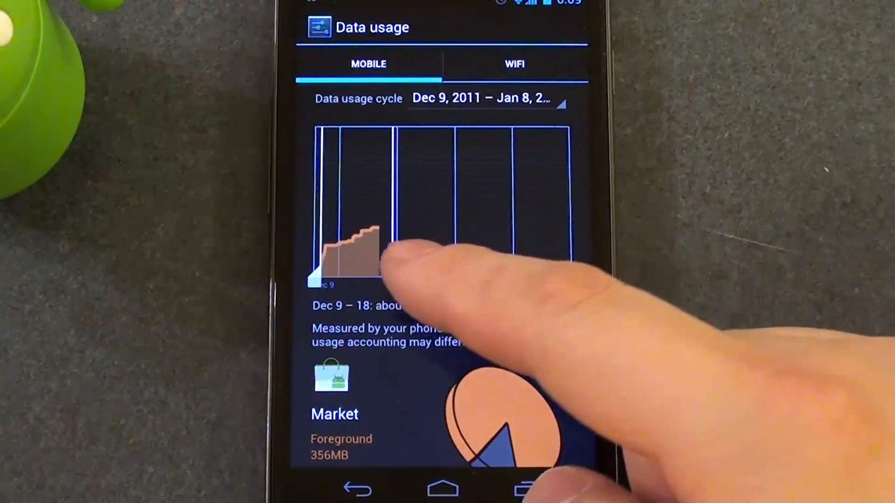
{"action": "left_click_drag", "start_coordinate": [388, 268], "coordinate": [416, 269]}
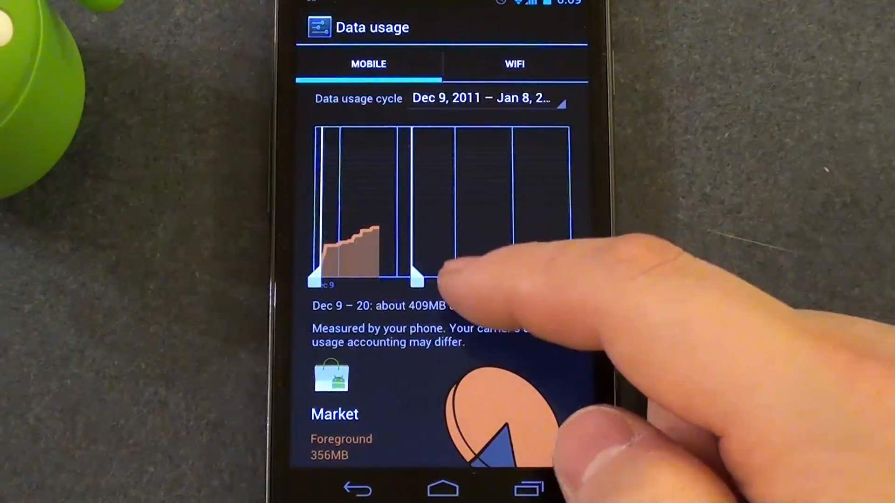
{"action": "left_click_drag", "start_coordinate": [422, 280], "coordinate": [502, 280]}
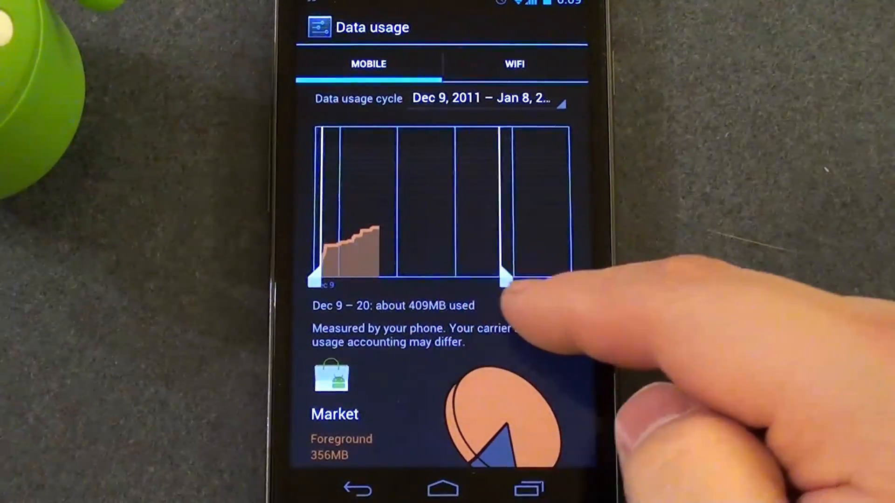
{"action": "left_click_drag", "start_coordinate": [502, 277], "coordinate": [570, 279]}
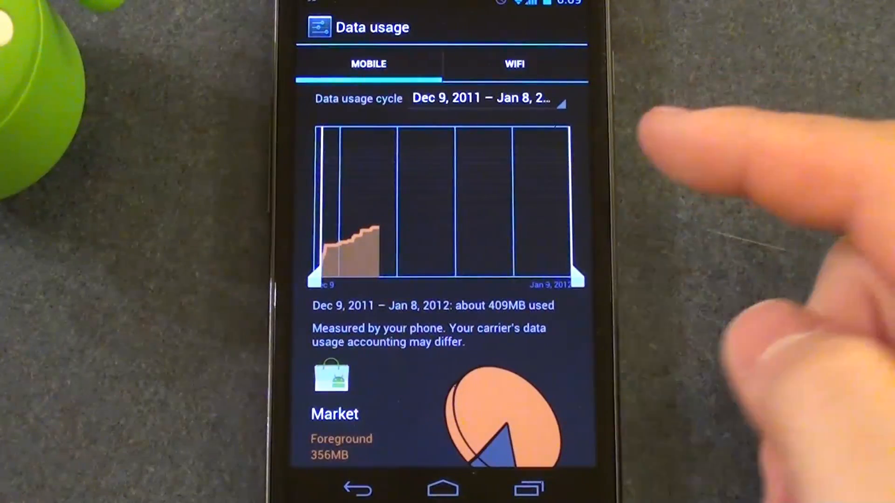
- Open and dismiss the usage cycle list, then return to the mobile data overview
{"action": "left_click", "coordinate": [483, 98]}
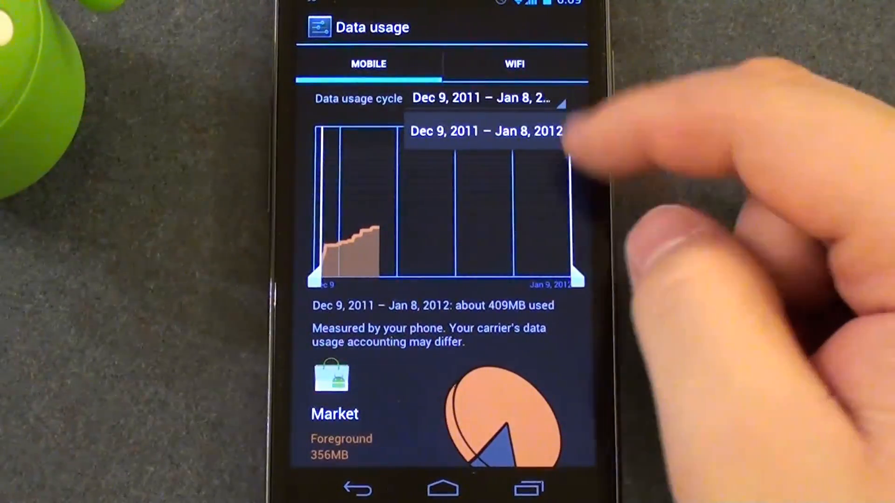
{"action": "left_click", "coordinate": [484, 131]}
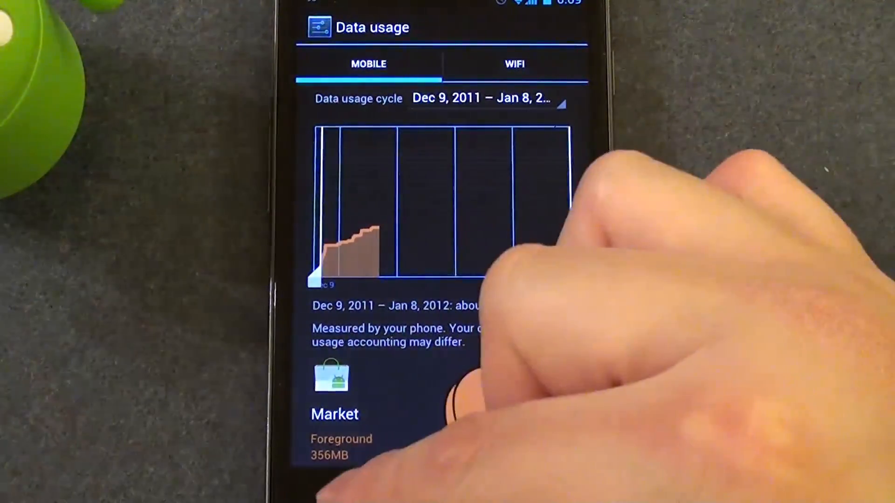
{"action": "left_click", "coordinate": [550, 141]}
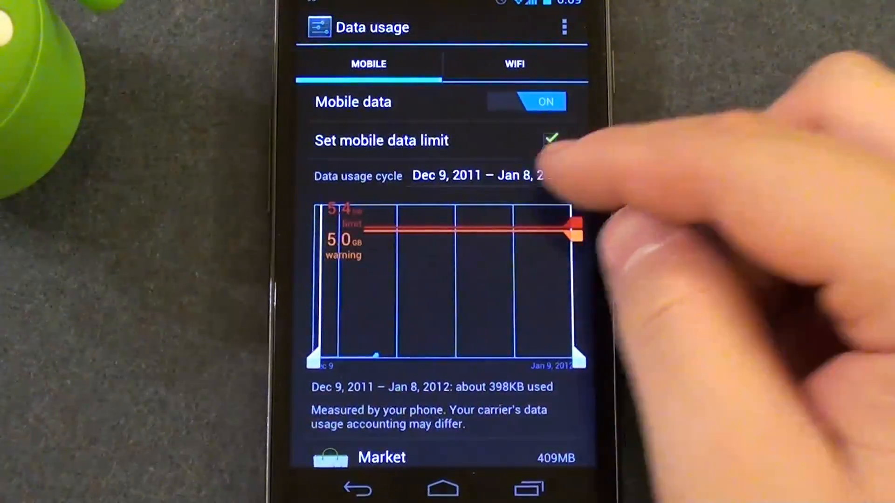
- Check the usage cycle options, then show the WiFi usage tab
{"action": "left_click", "coordinate": [476, 176]}
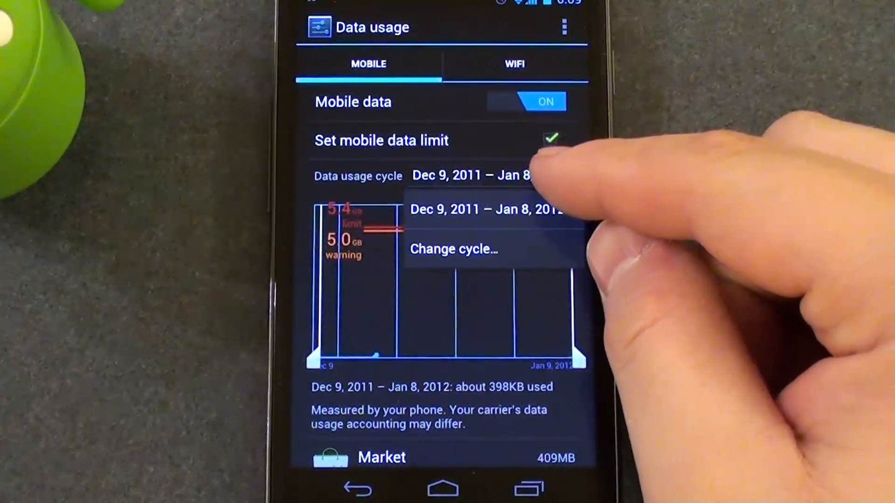
{"action": "mouse_move", "coordinate": [548, 171]}
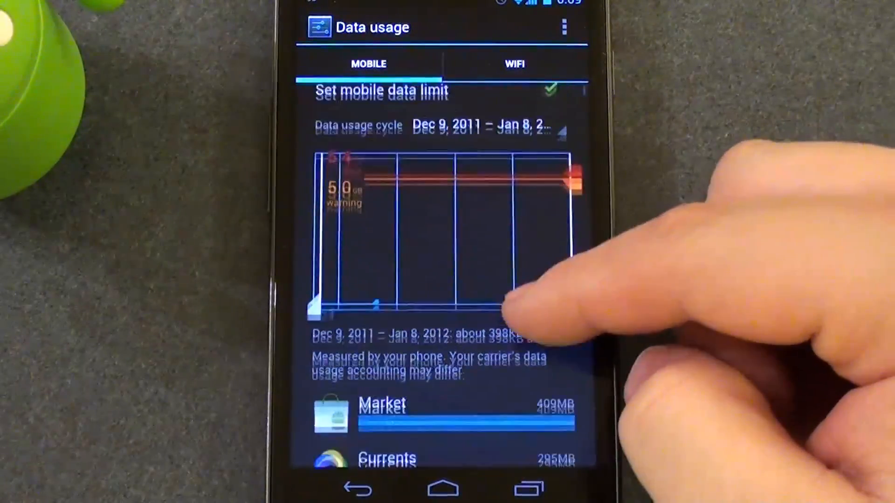
{"action": "left_click", "coordinate": [513, 64]}
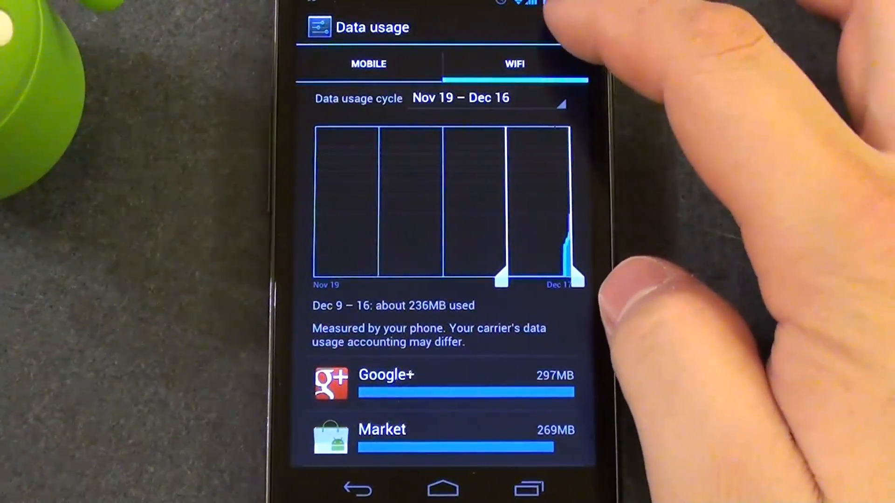
- Return to the MOBILE tab showing about 398 KB used
{"action": "left_click", "coordinate": [564, 27]}
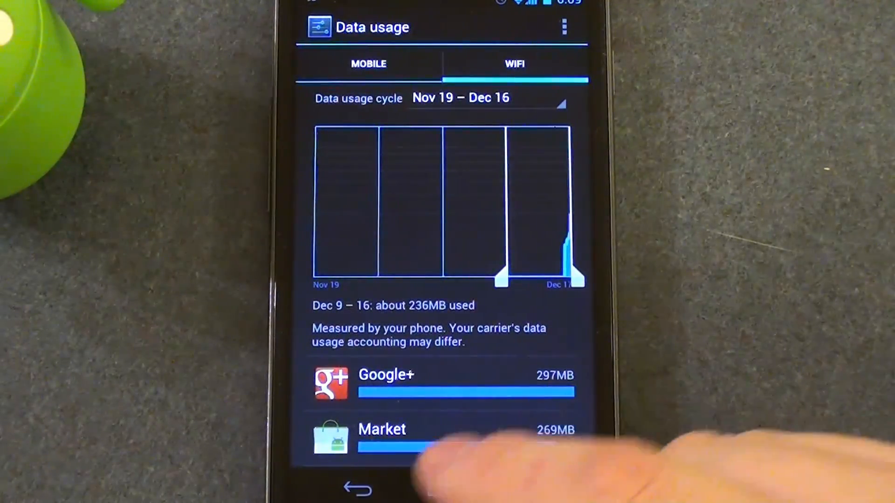
{"action": "left_click", "coordinate": [368, 63]}
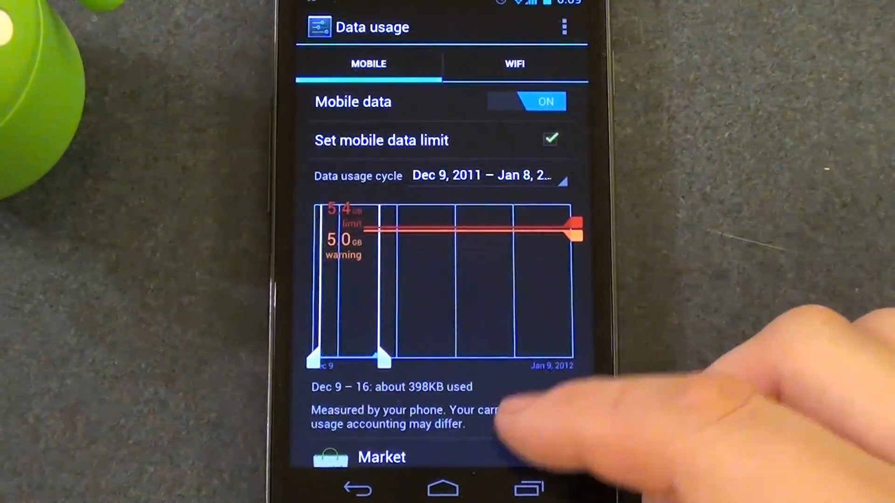